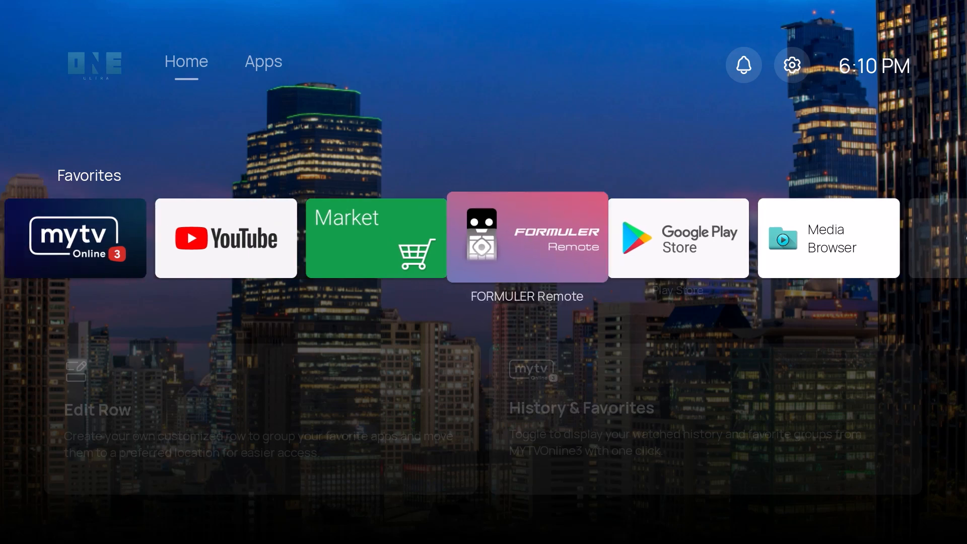
- Show the launcher's Apps page listing all installed apps, including Downloader
key("Left")
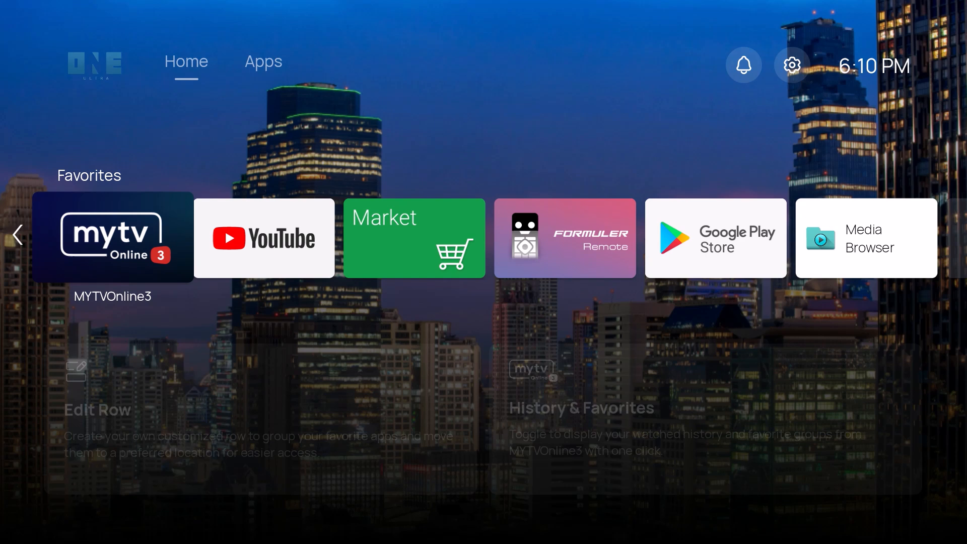
left_click(263, 62)
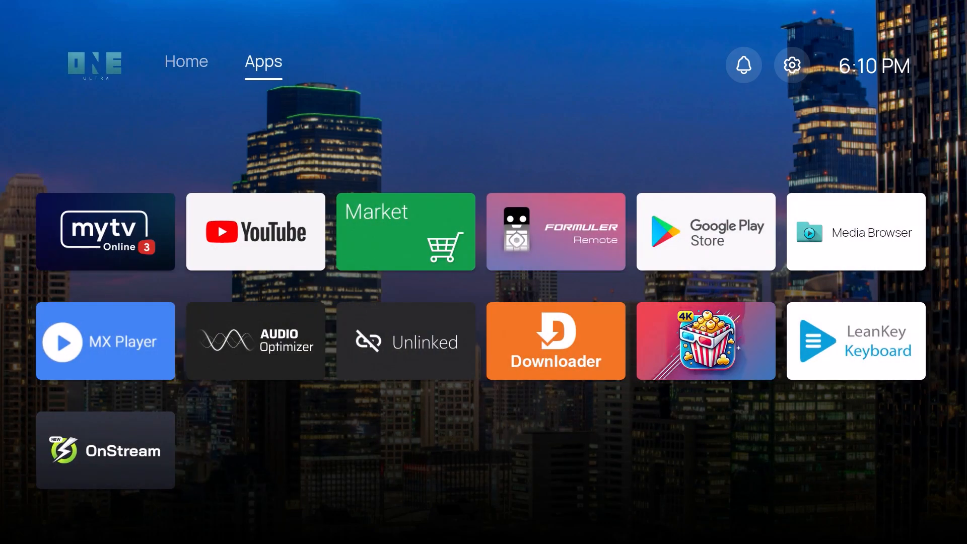
mouse_move(554, 231)
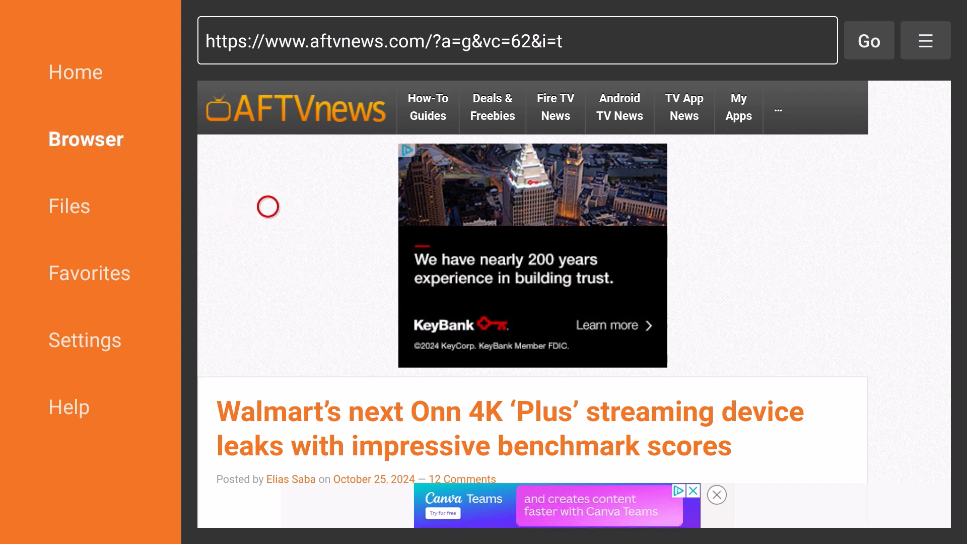
- Replace the AFTVnews address with kodi.tv and load the Kodi website
left_click(518, 41)
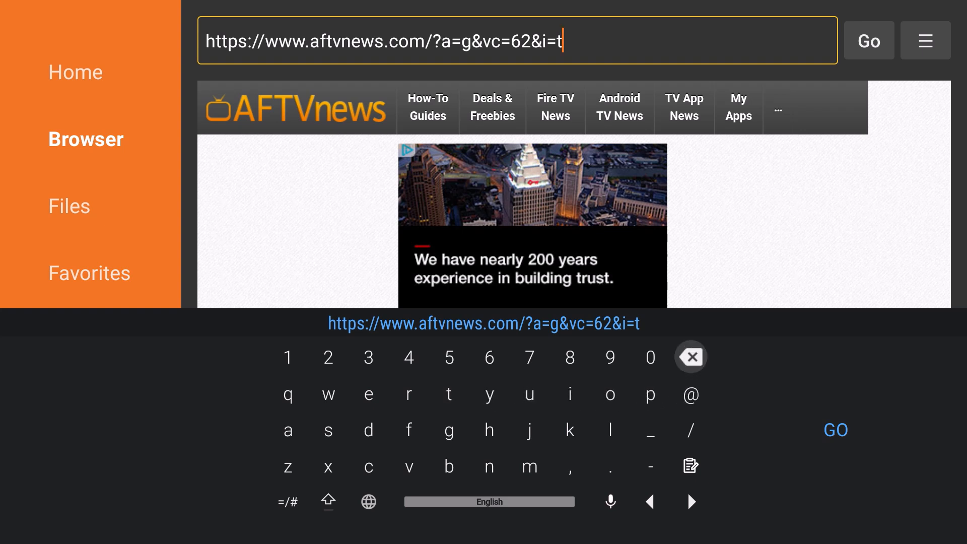
left_click(690, 357)
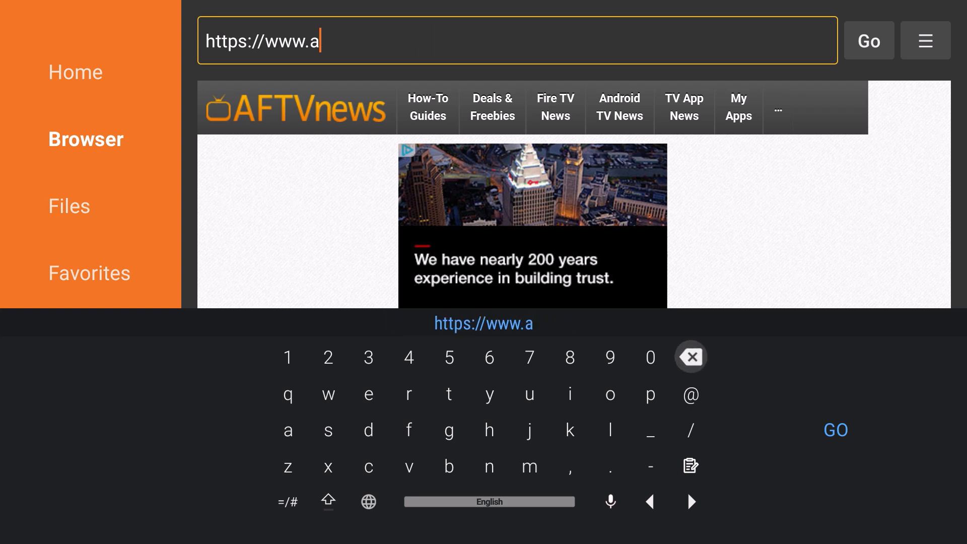
left_click(690, 356)
type("k")
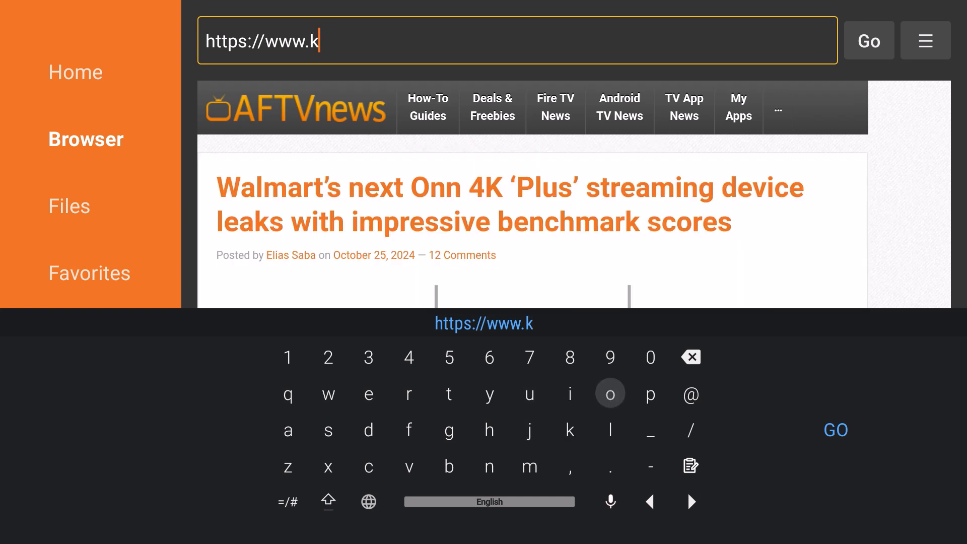
left_click(610, 394)
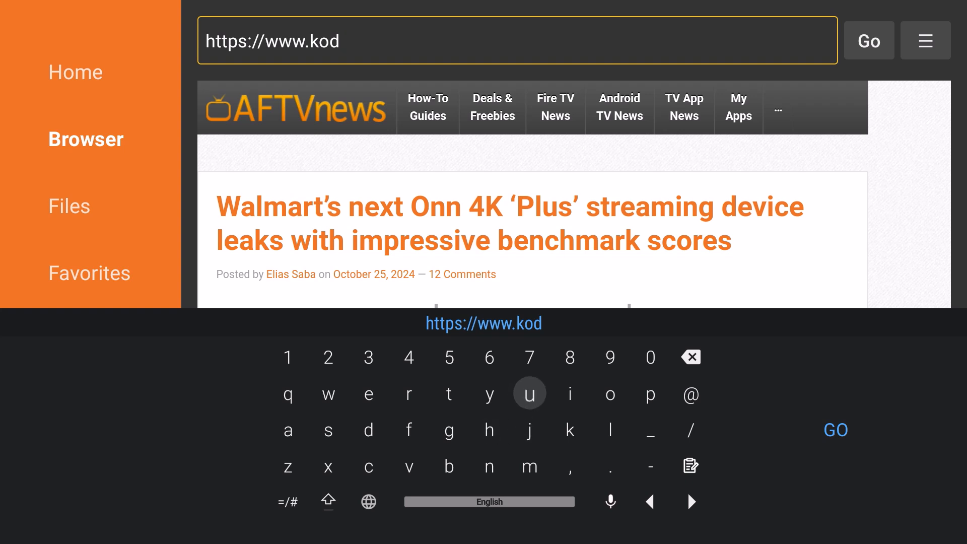
left_click(570, 393)
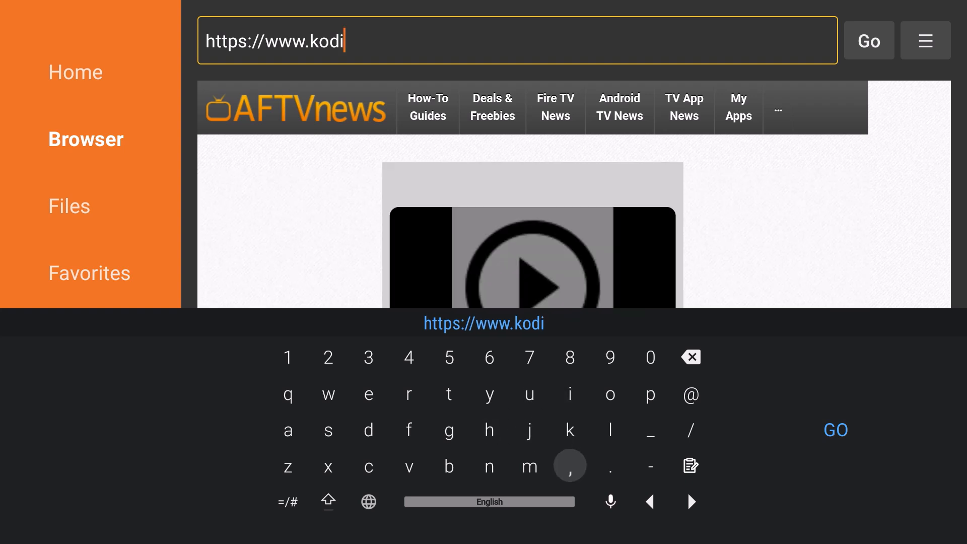
left_click(609, 467)
type(".tv/")
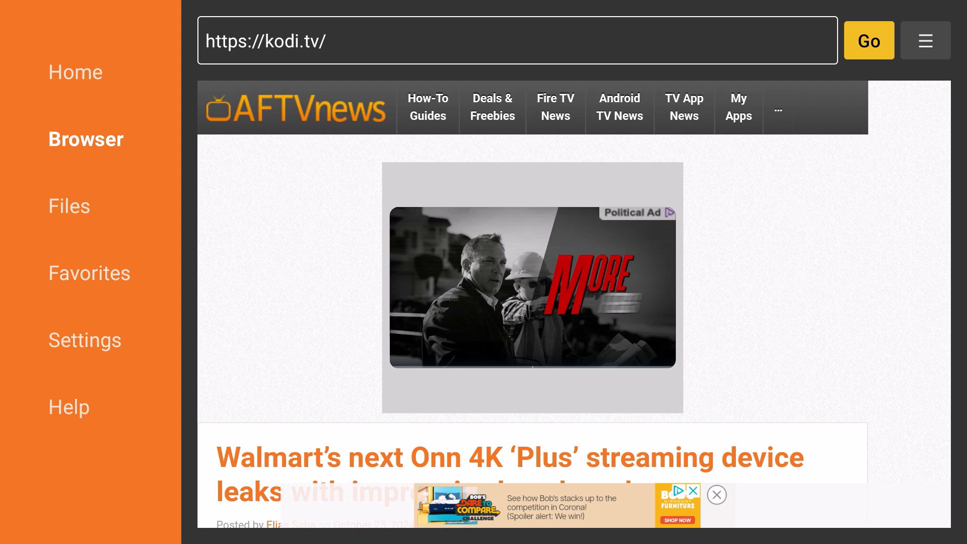
left_click(867, 40)
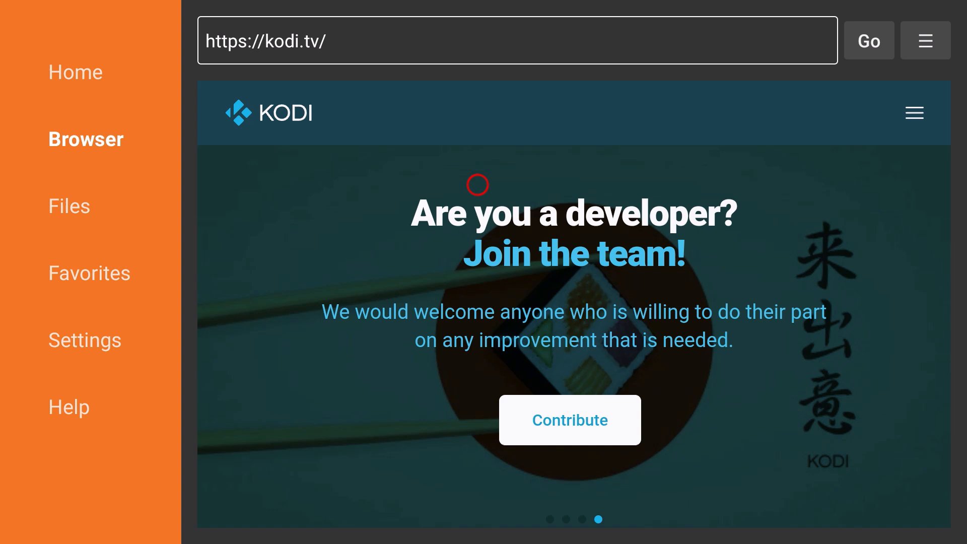
mouse_move(730, 111)
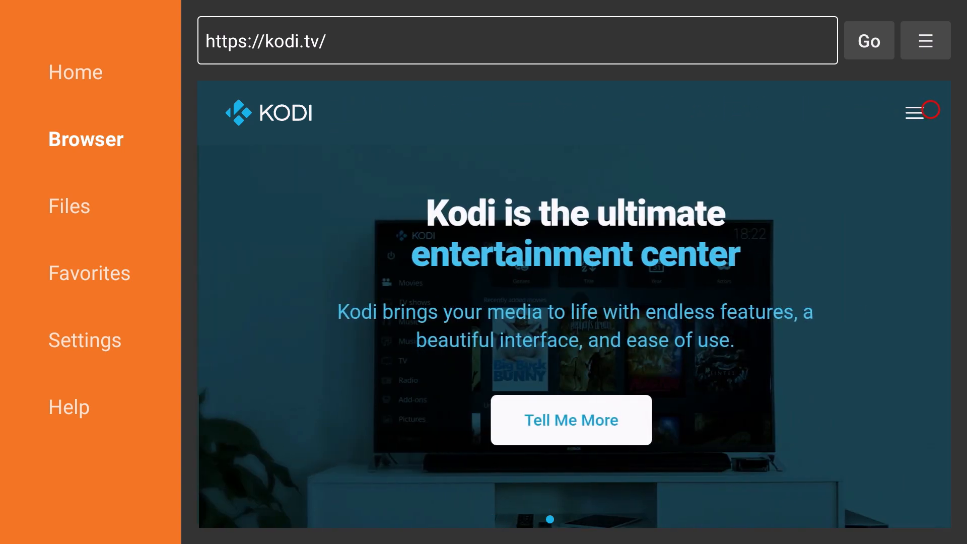
- Go to the Download page through the Kodi site's hamburger menu
left_click(915, 112)
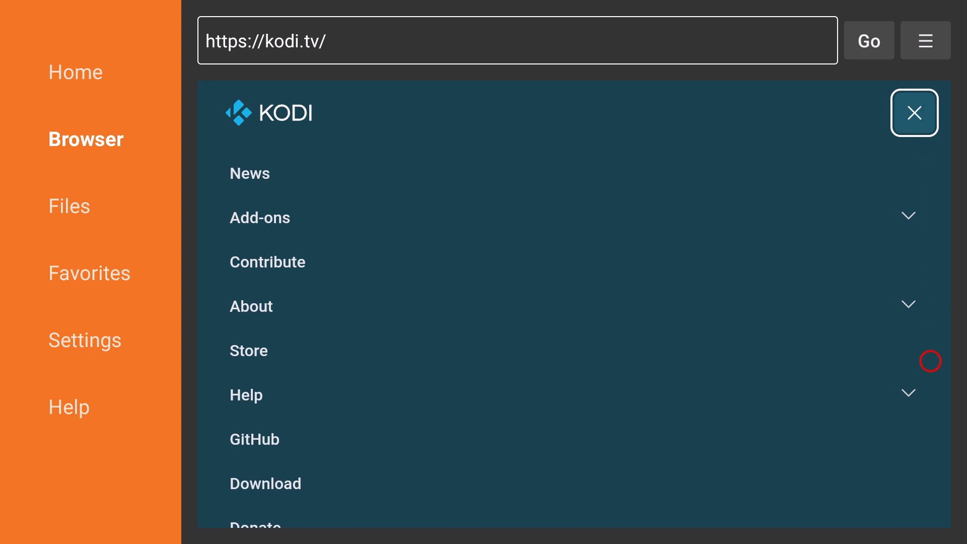
scroll("down", 3)
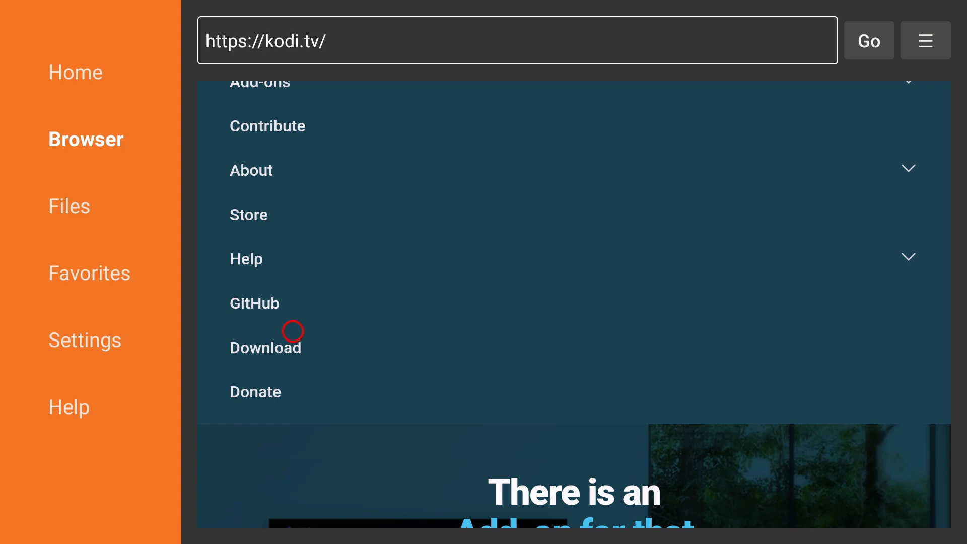
left_click(265, 346)
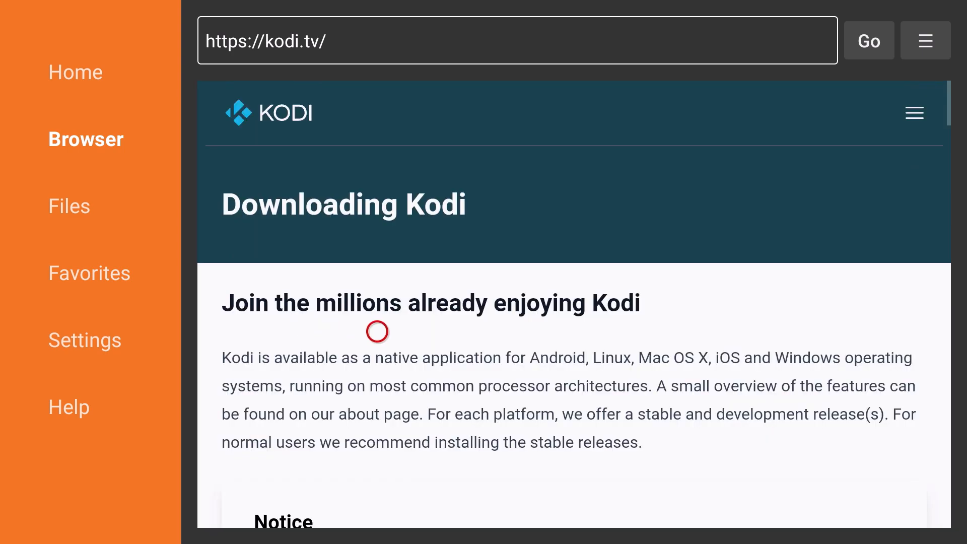
scroll("down", 3)
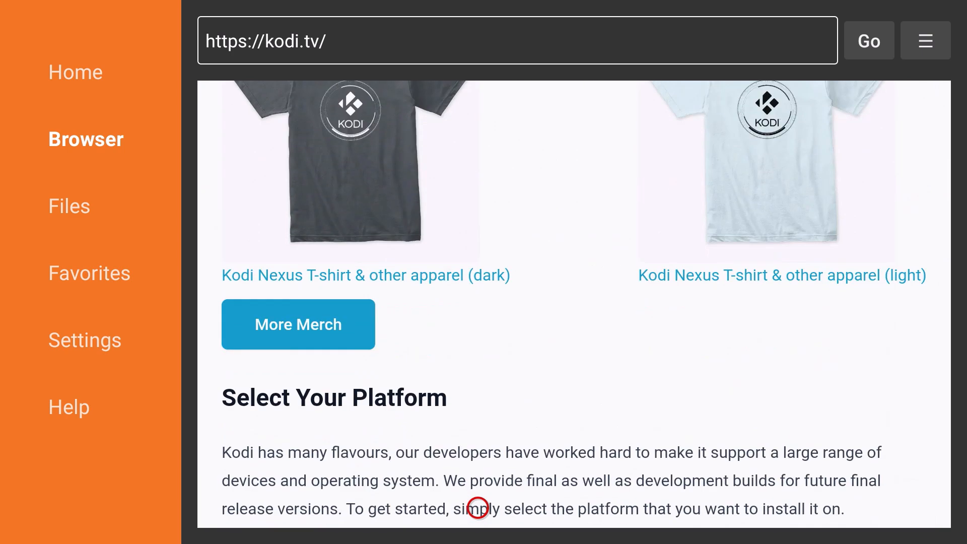
scroll("down", 3)
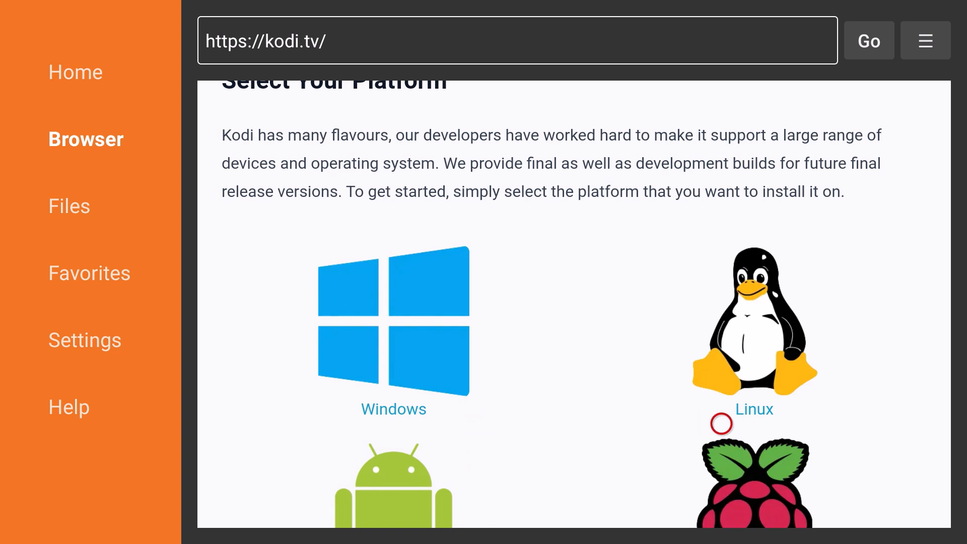
scroll("down", 3)
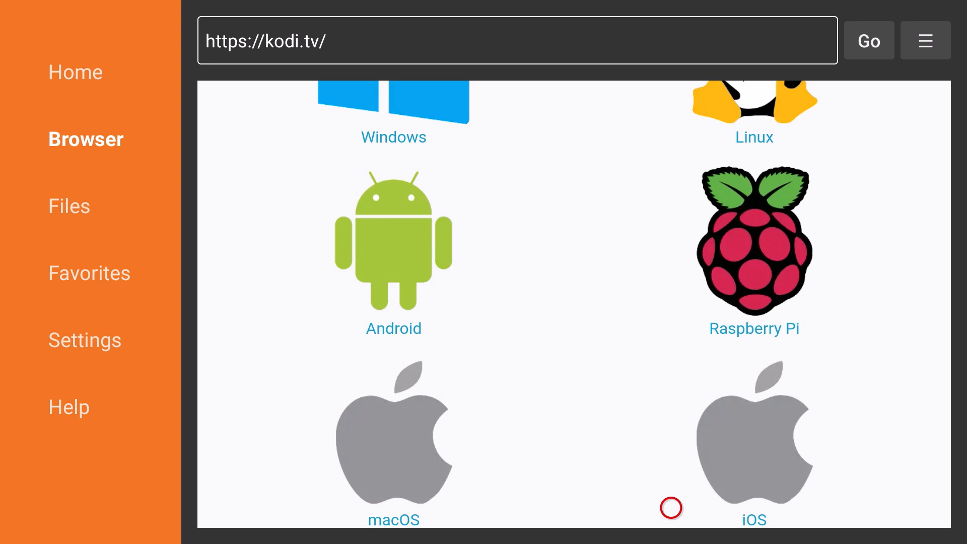
mouse_move(410, 323)
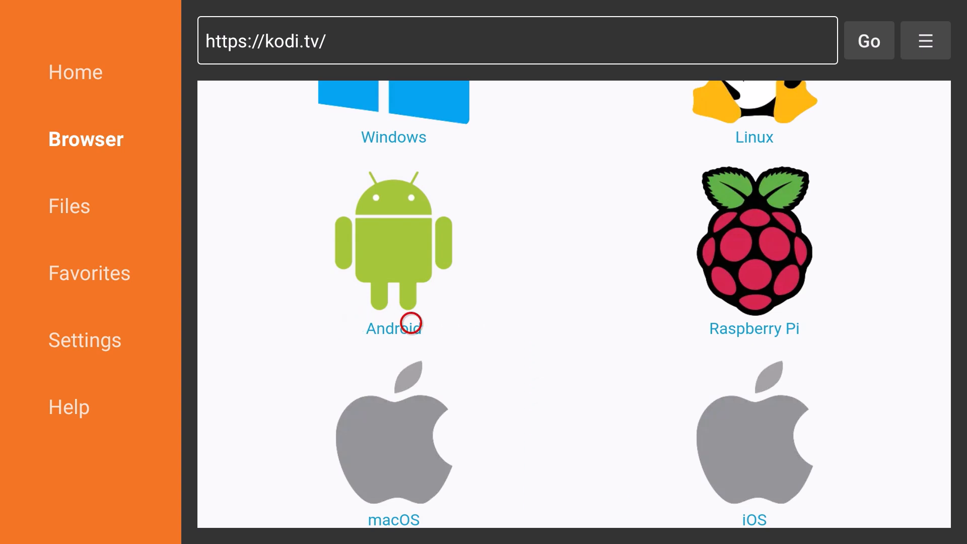
mouse_move(629, 457)
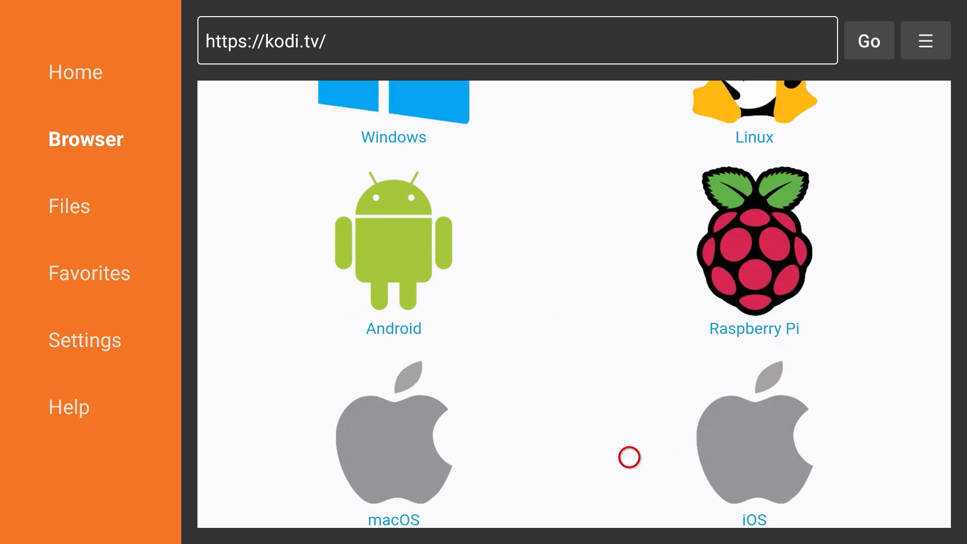
mouse_move(655, 456)
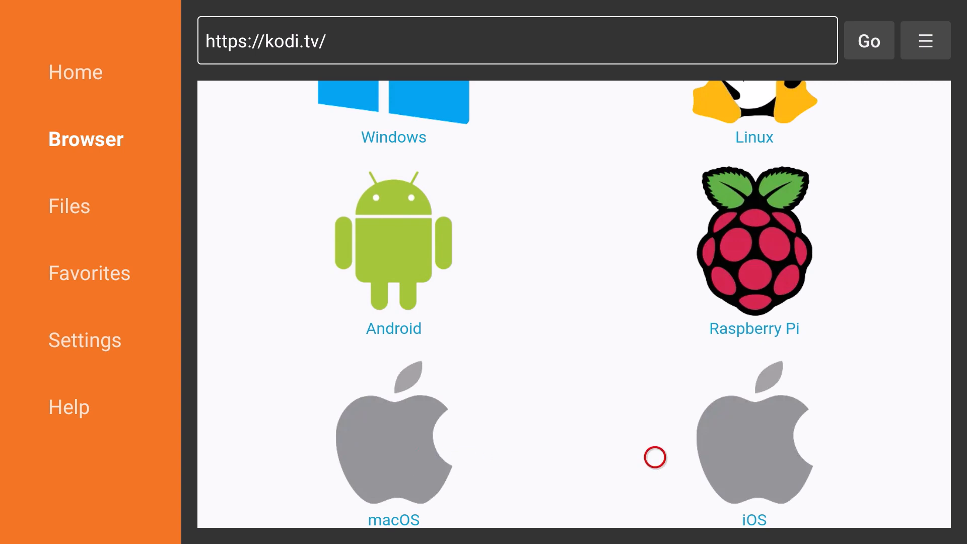
scroll("down", 3)
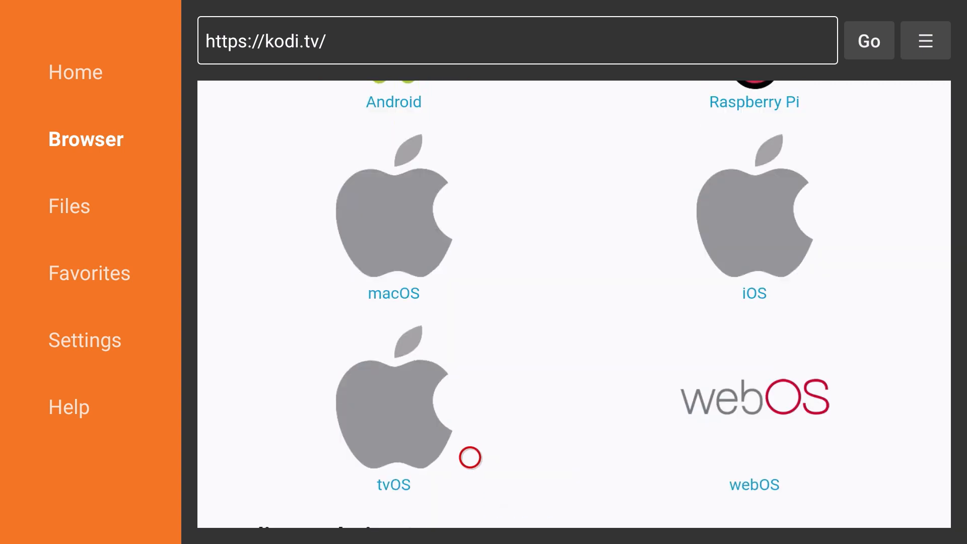
scroll("down", 3)
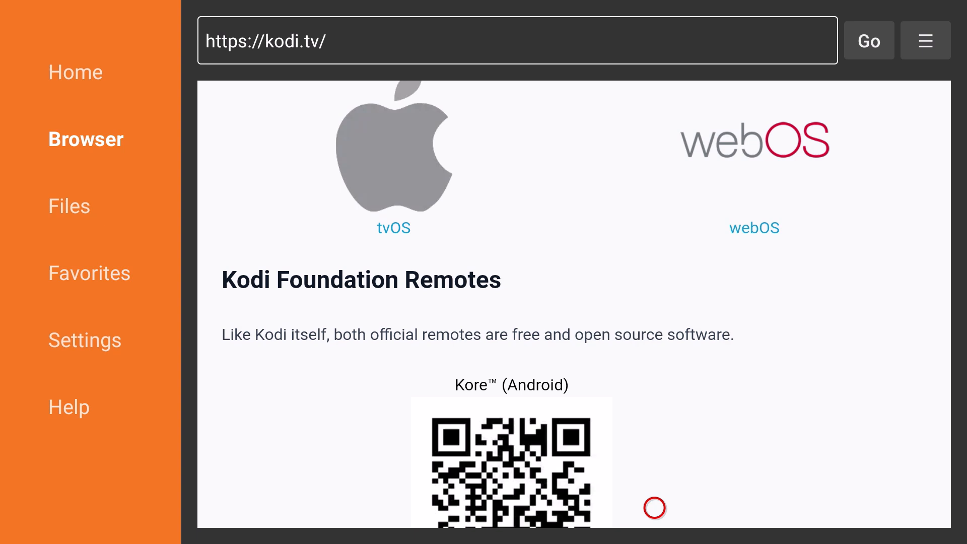
mouse_move(654, 458)
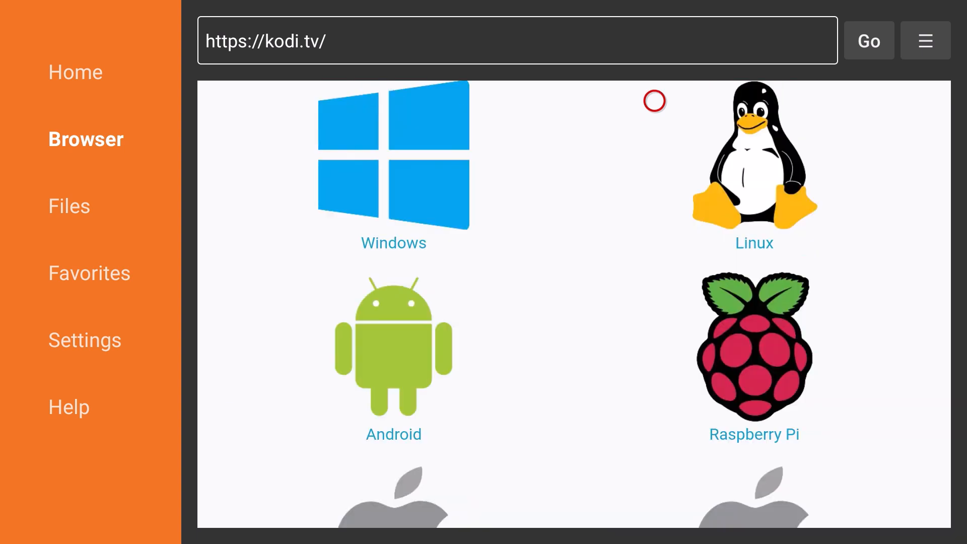
mouse_move(544, 344)
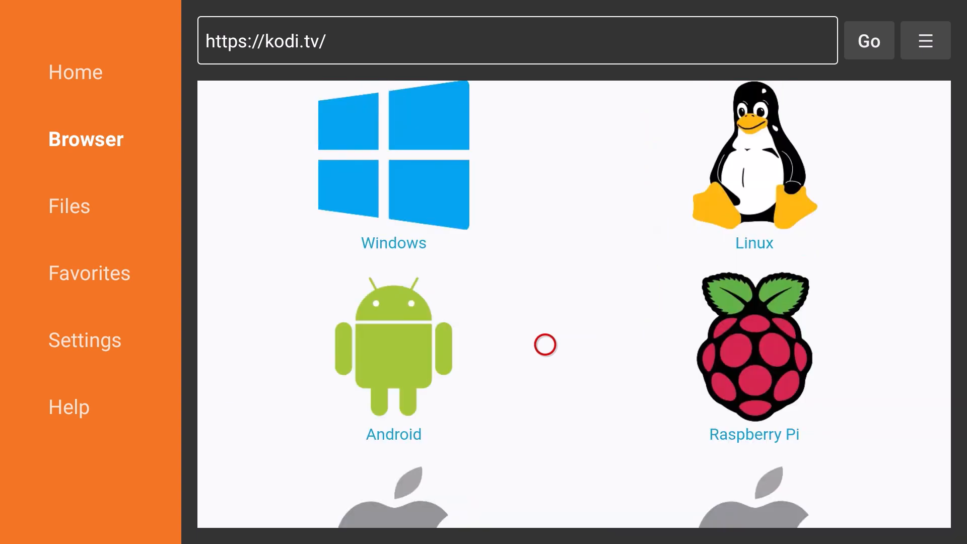
left_click(393, 349)
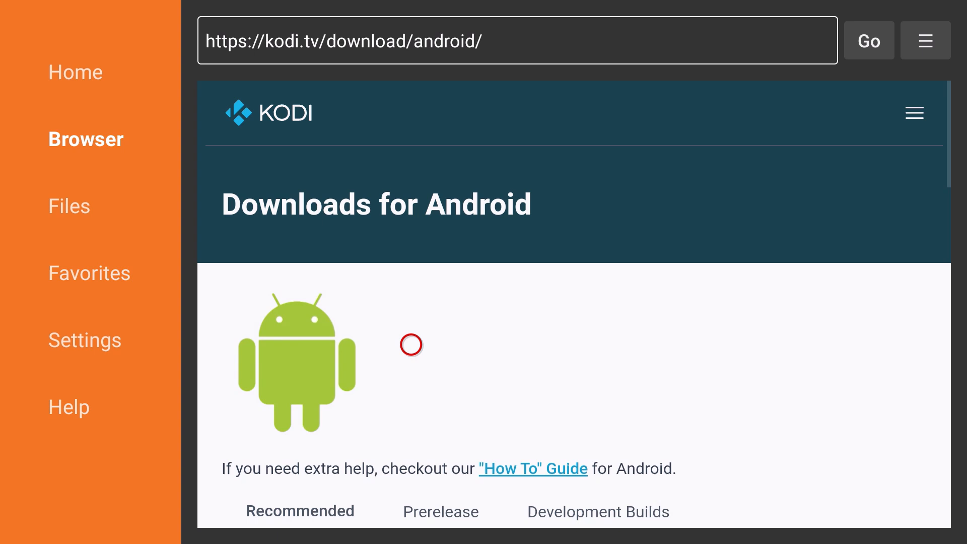
- Scroll down to the Kodi v21.1 Recommended Downloads (ARMV7A 32-bit, ARMV8A 64-bit)
scroll("down", 3)
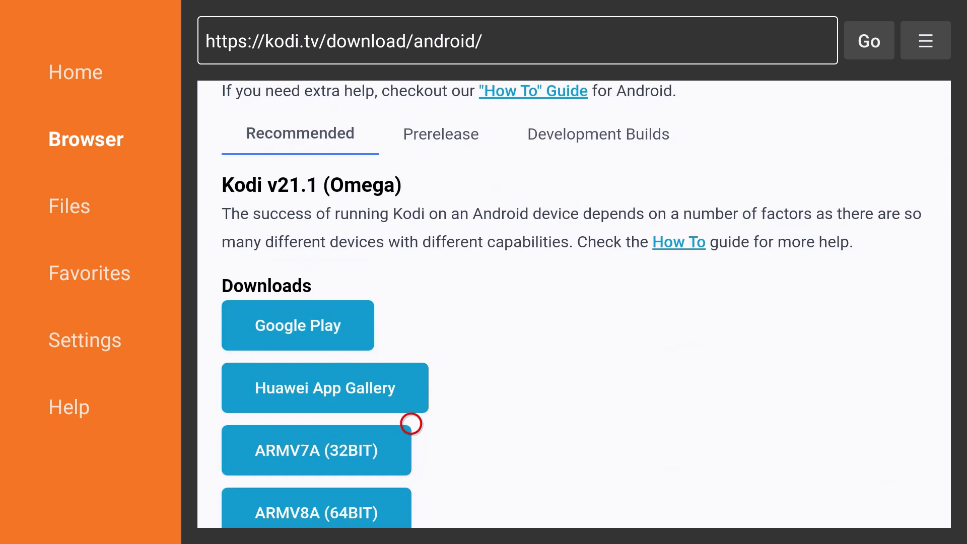
mouse_move(410, 214)
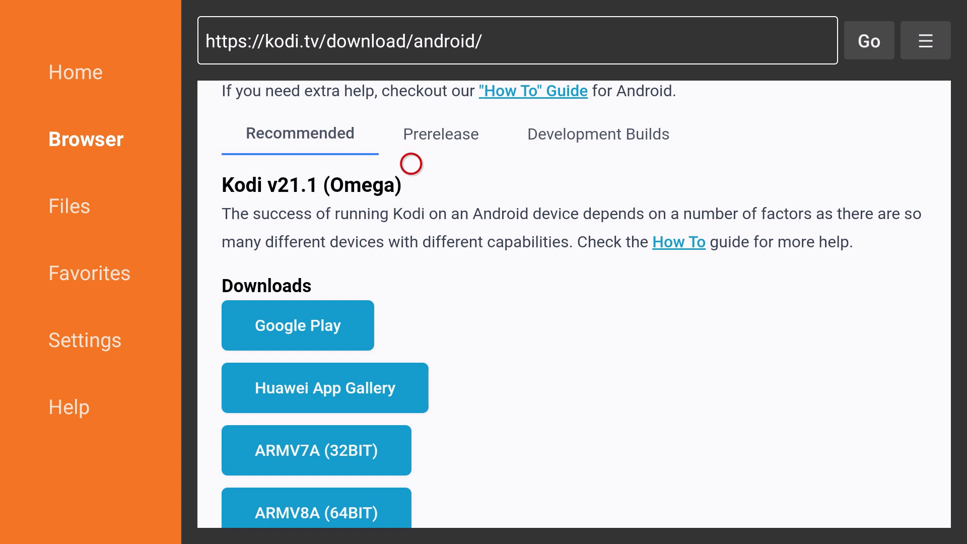
mouse_move(571, 165)
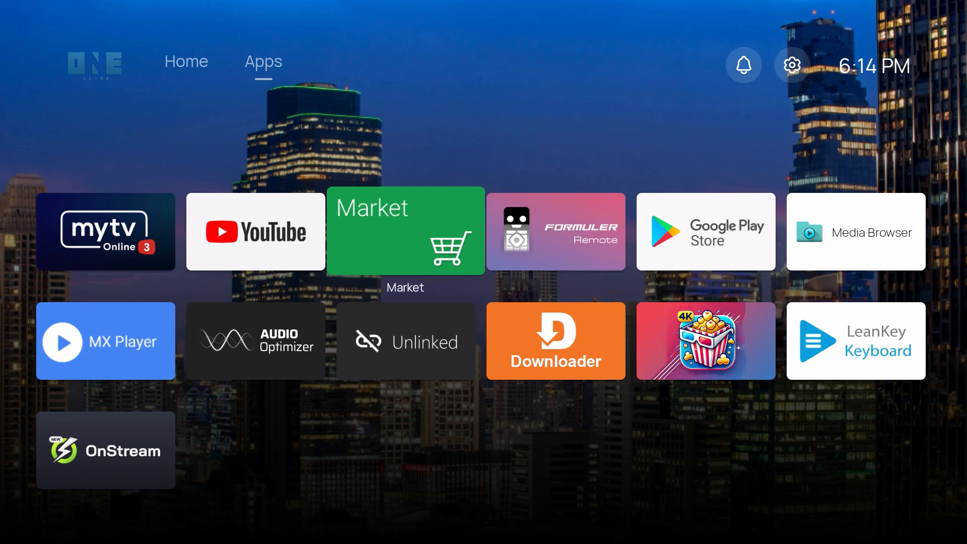
mouse_move(705, 232)
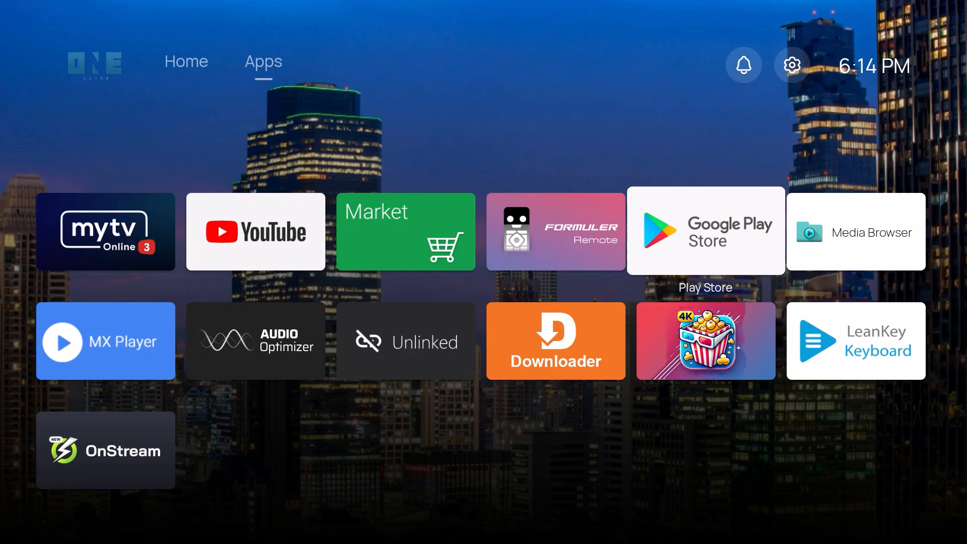
- Open Kodi from Play Store's Recommended for you and scroll its listing
left_click(705, 231)
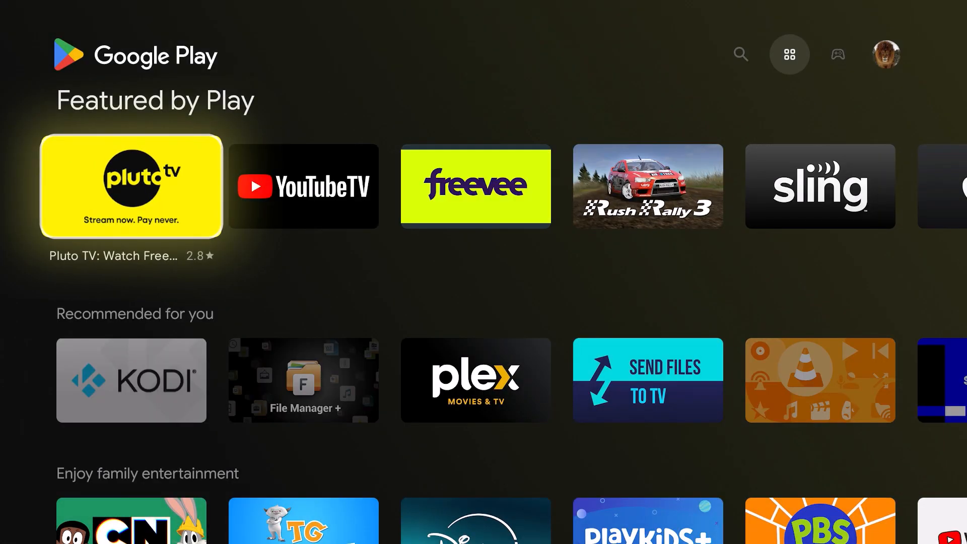
scroll("down", 3)
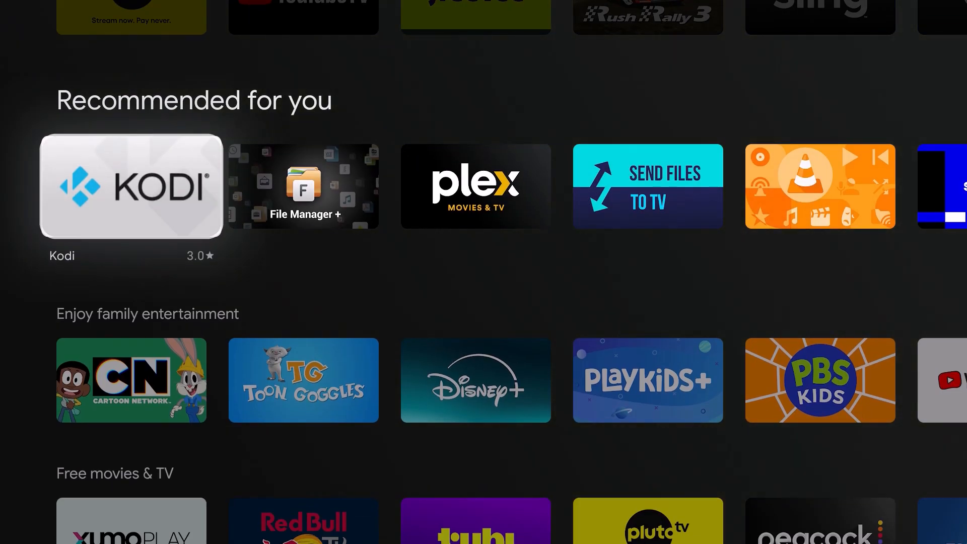
left_click(131, 186)
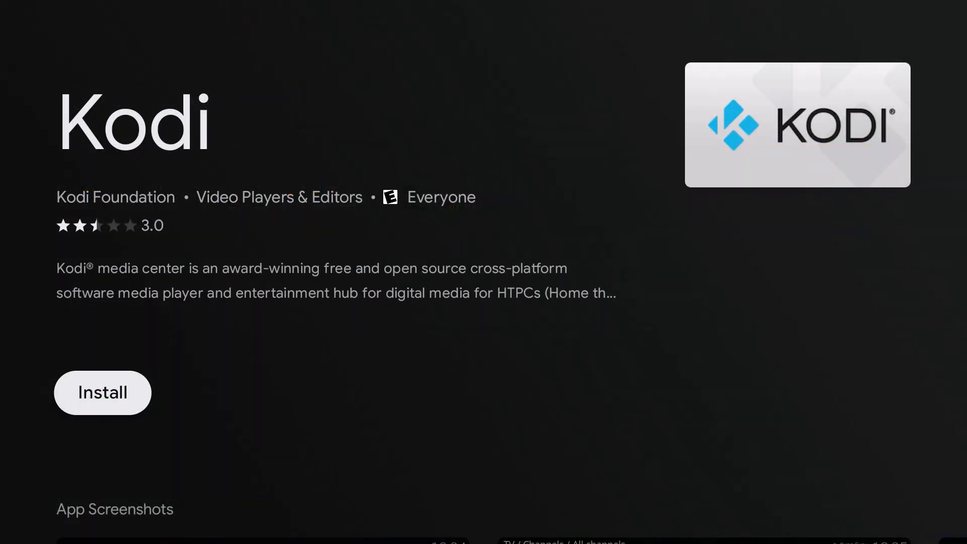
scroll("down", 3)
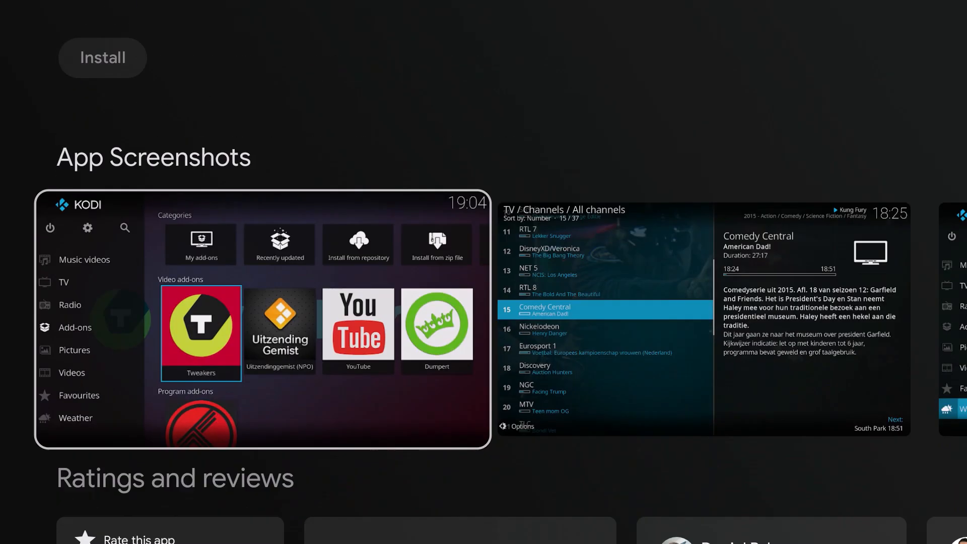
scroll("down", 3)
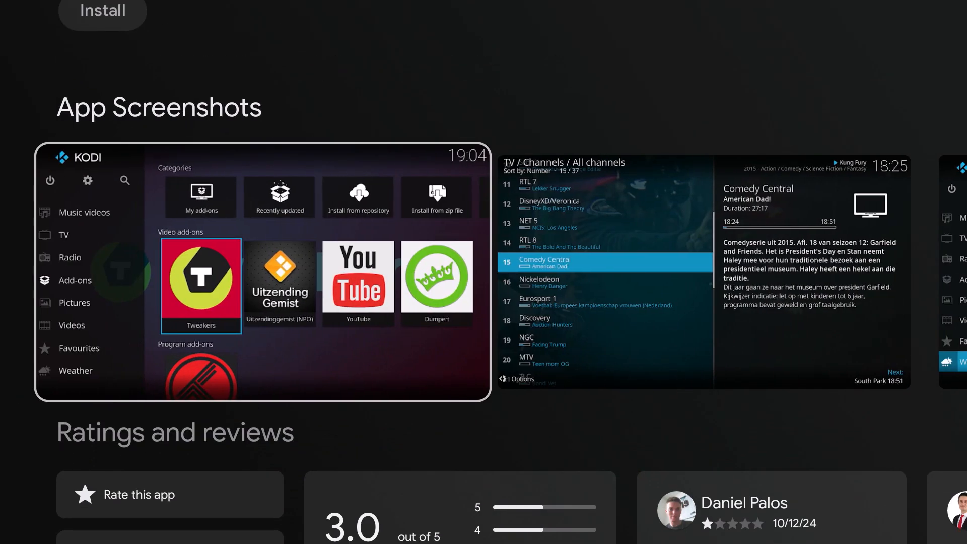
scroll("up", 3)
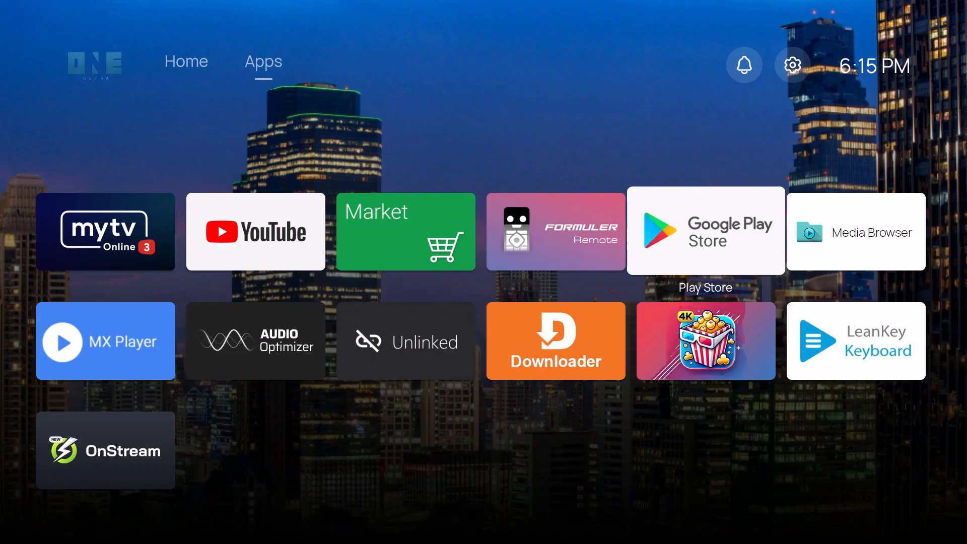
mouse_move(554, 231)
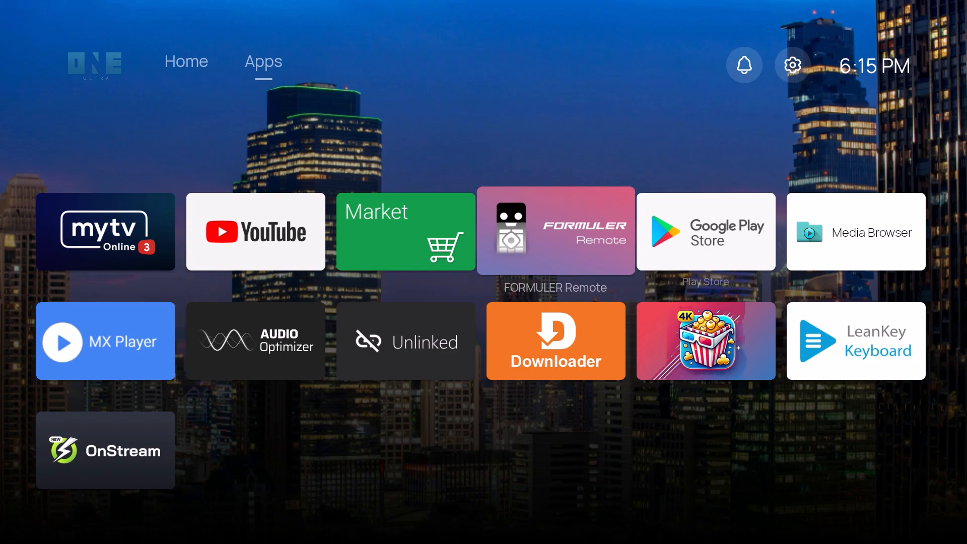